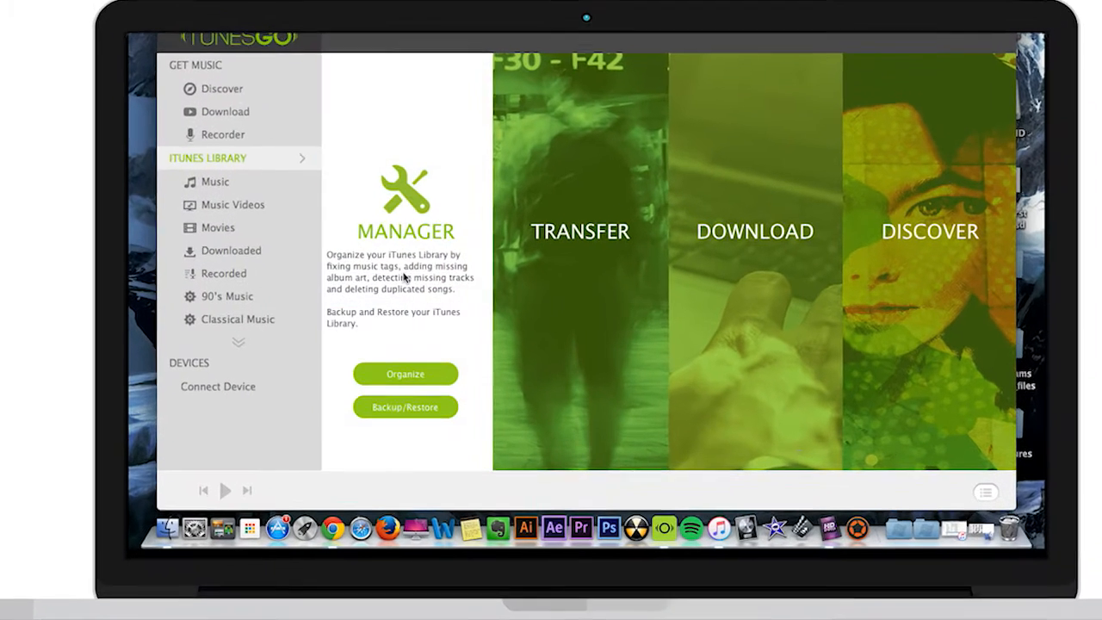
Step: Show the Fix music covers list with the six tracks (Track18–Track23) lacking artwork
click(405, 374)
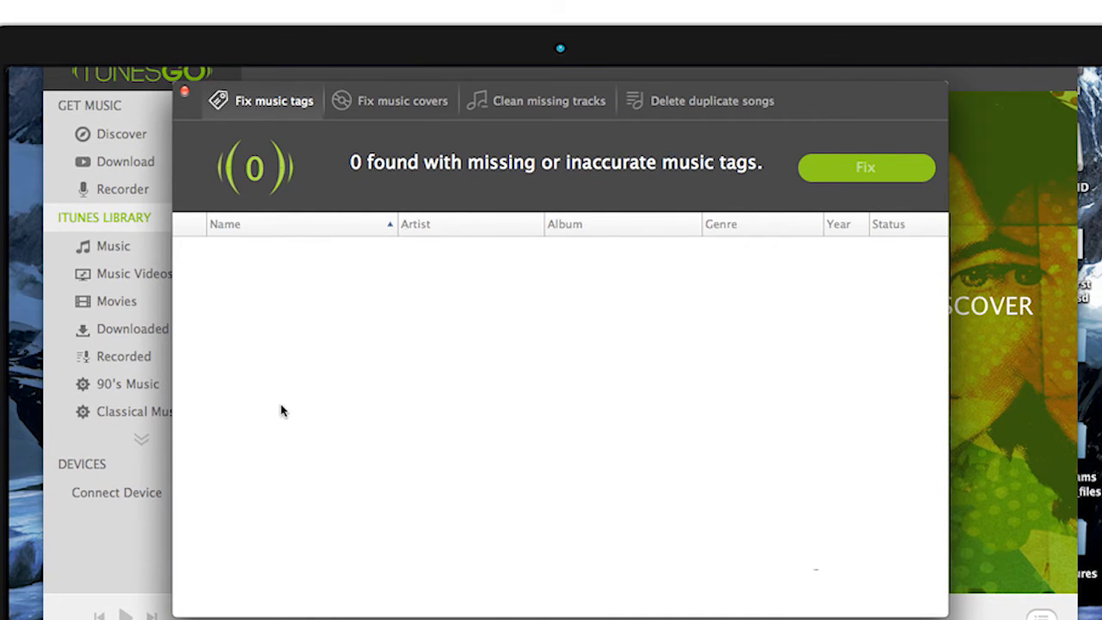
mouse_move(275, 103)
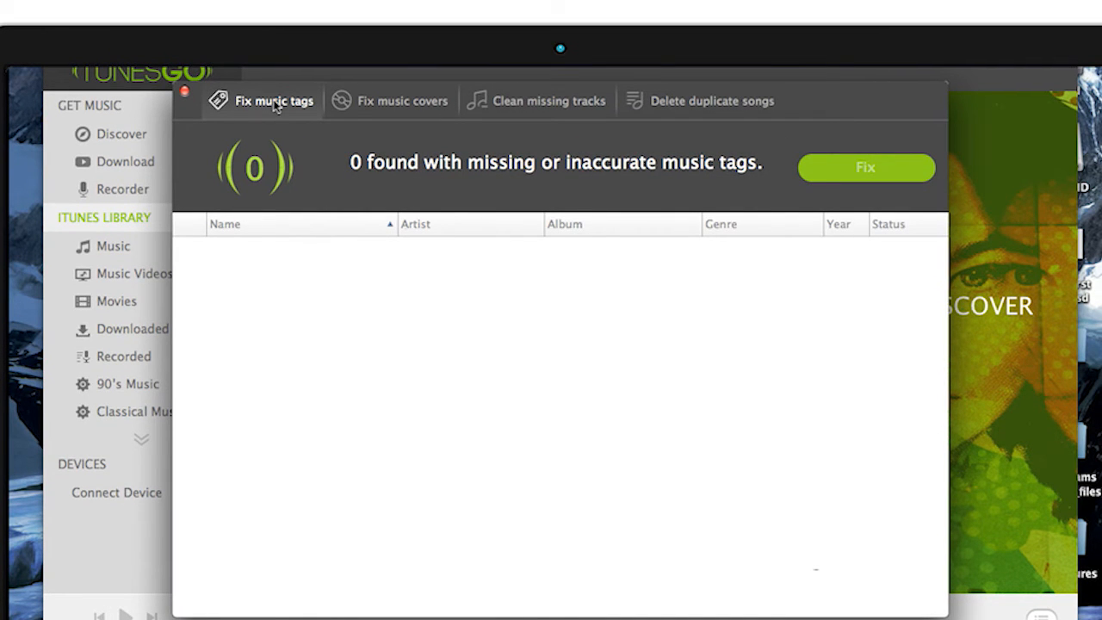
mouse_move(284, 110)
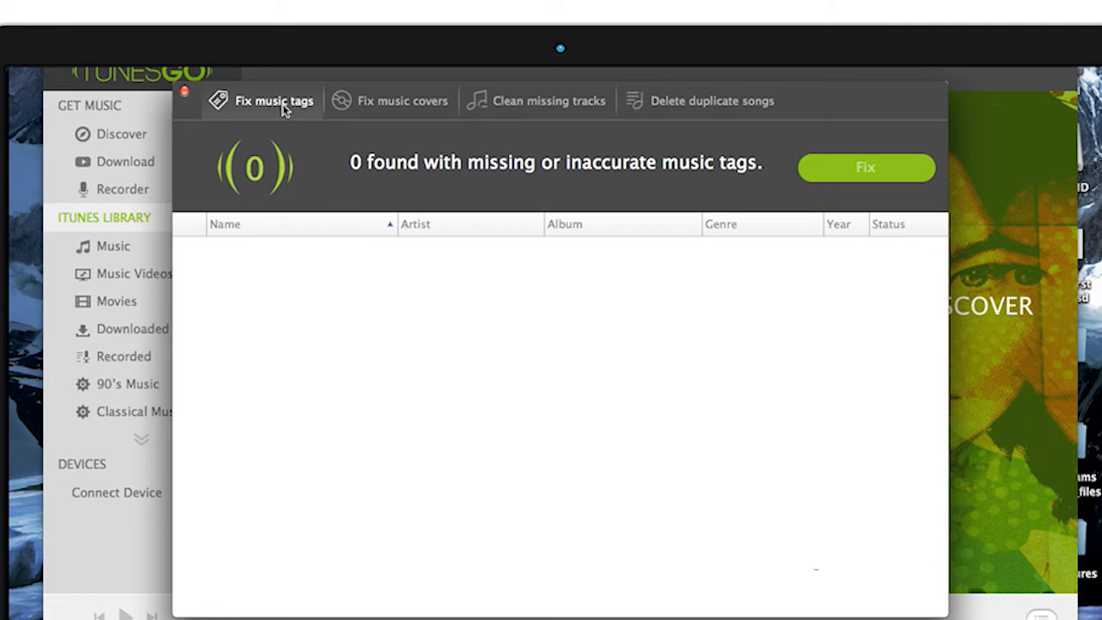
mouse_move(622, 169)
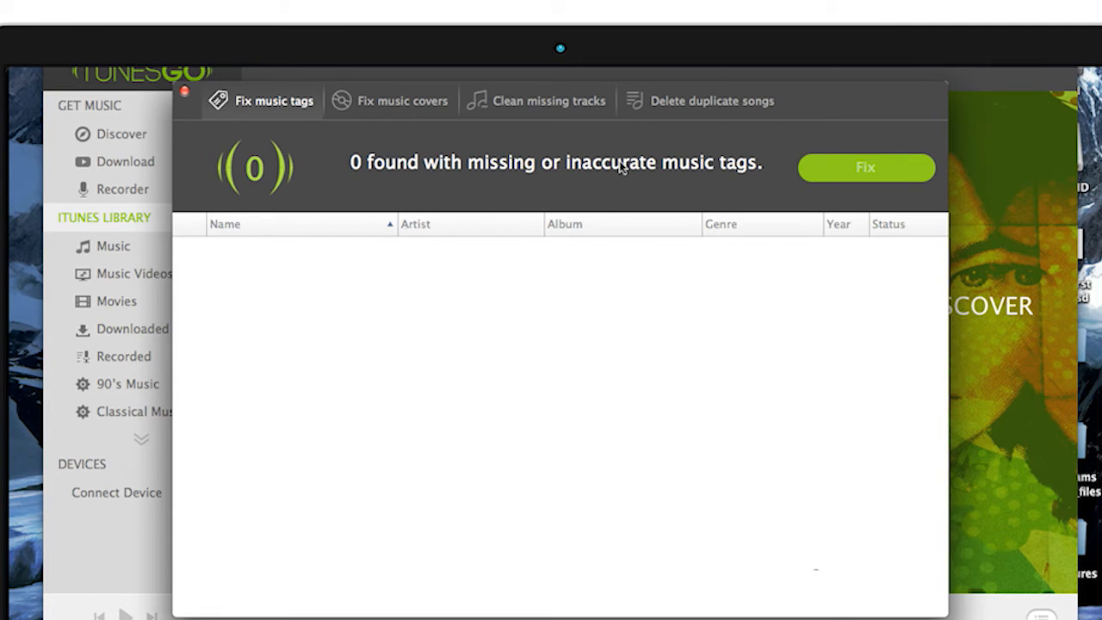
mouse_move(433, 170)
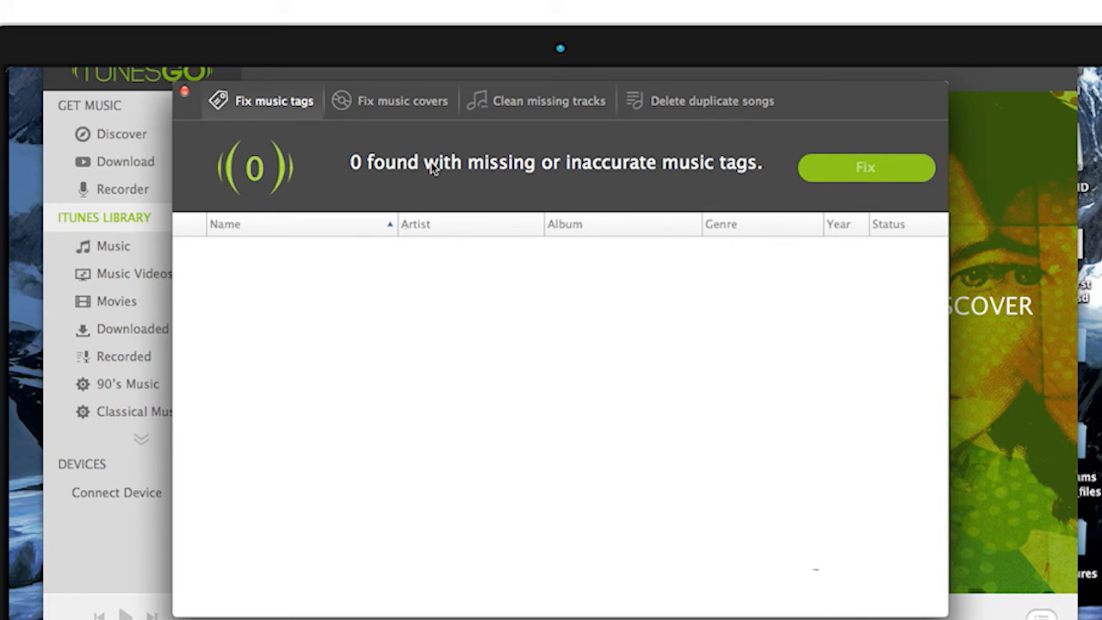
mouse_move(736, 181)
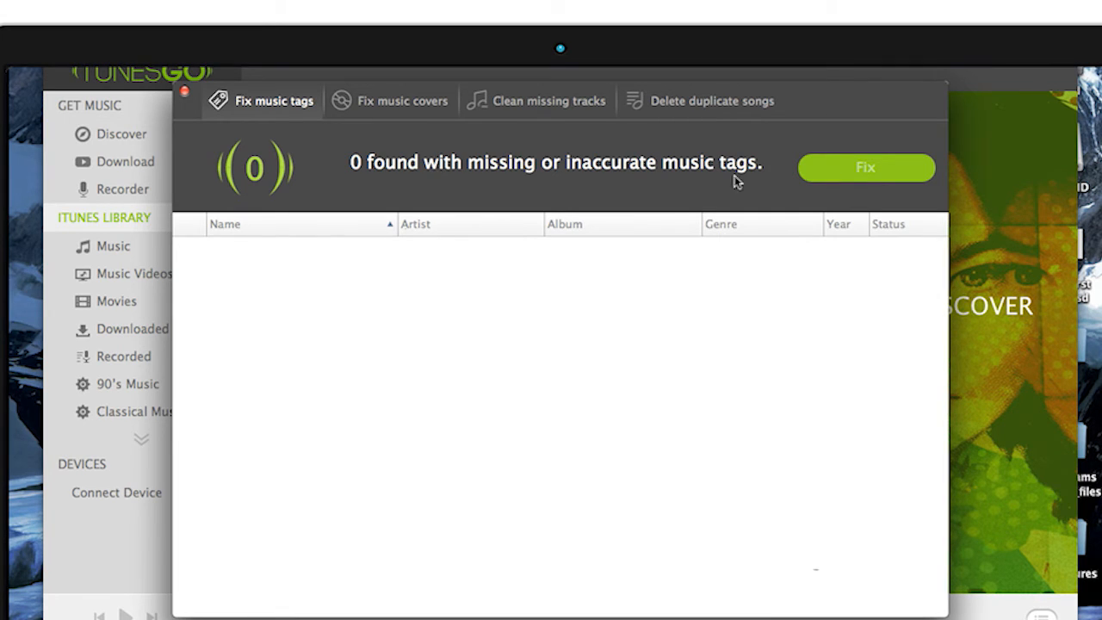
click(401, 100)
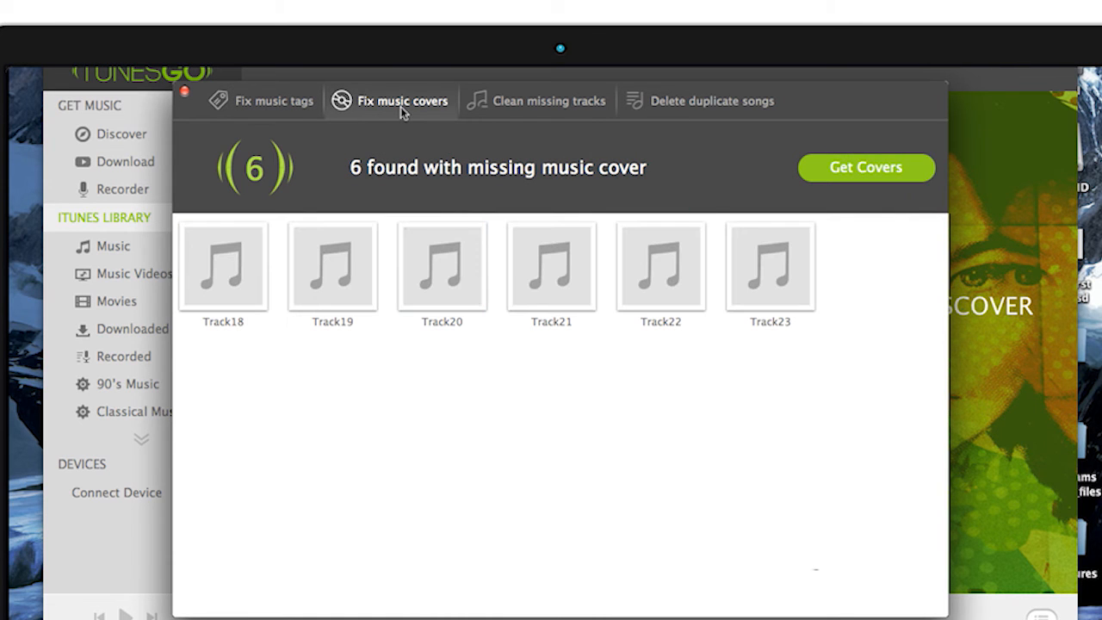
mouse_move(406, 175)
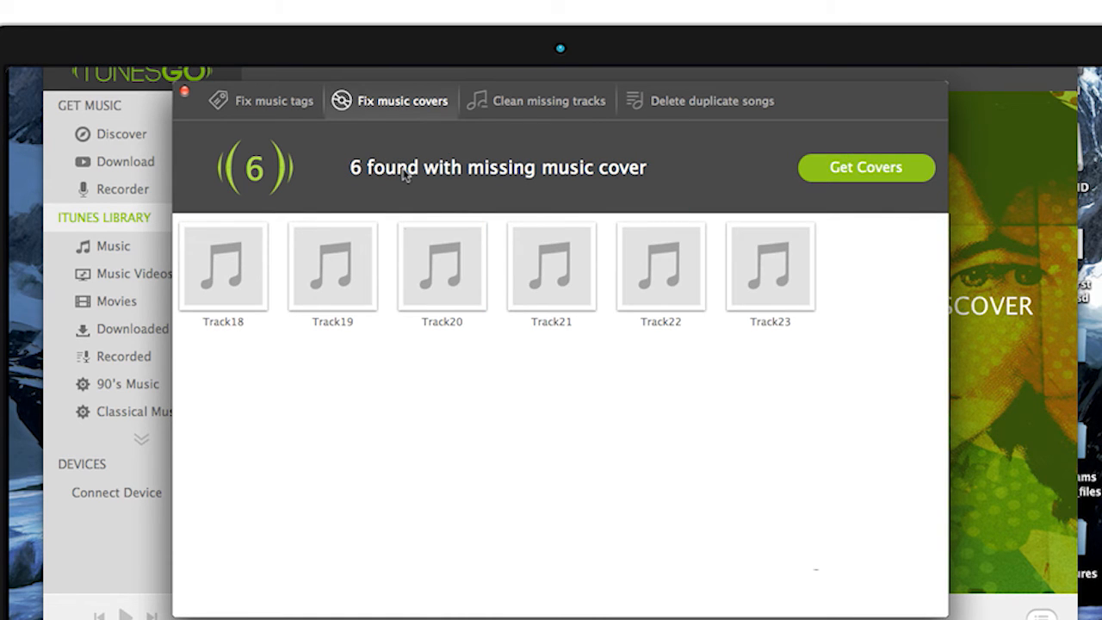
mouse_move(761, 149)
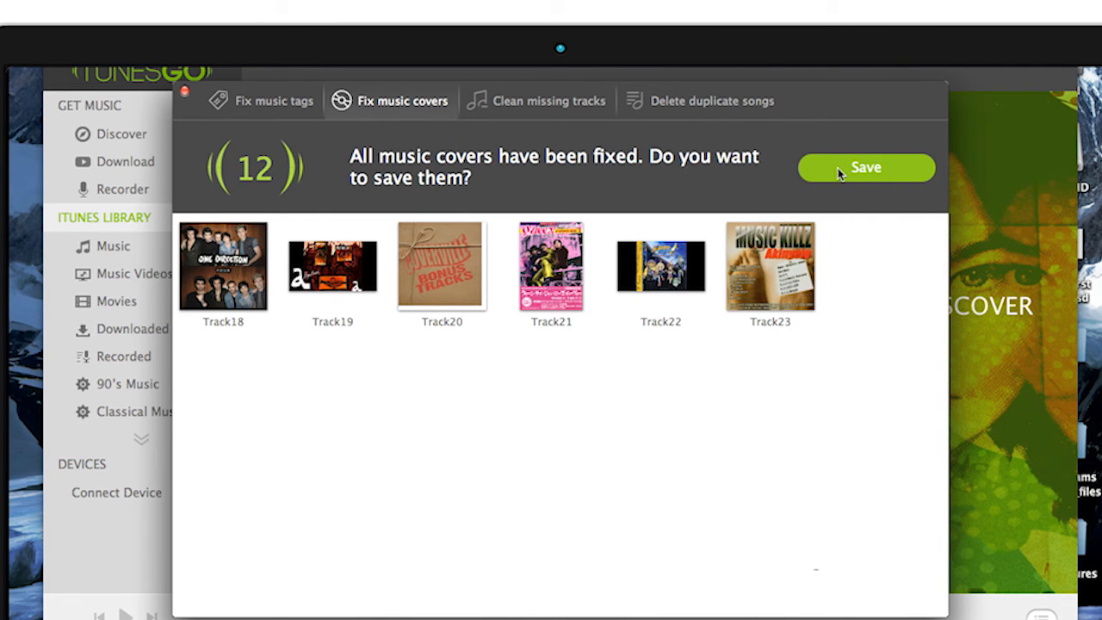
Step: Save the fetched album covers for all six tracks
click(547, 100)
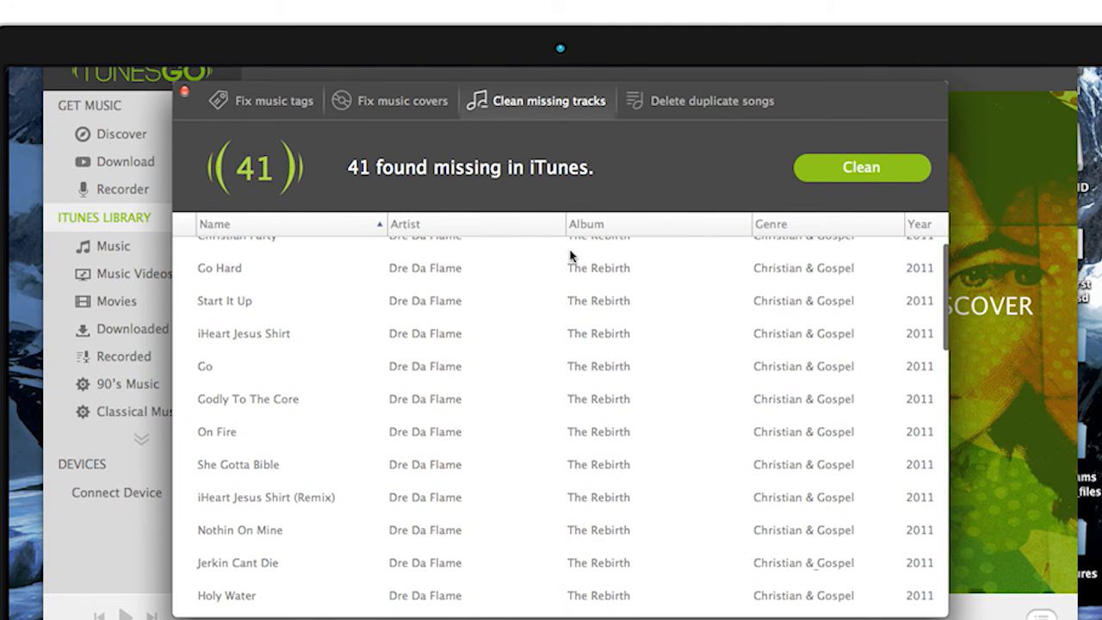
Step: Clean the 41 missing iTunes tracks and show the Delete duplicate songs options
scroll(up, 3)
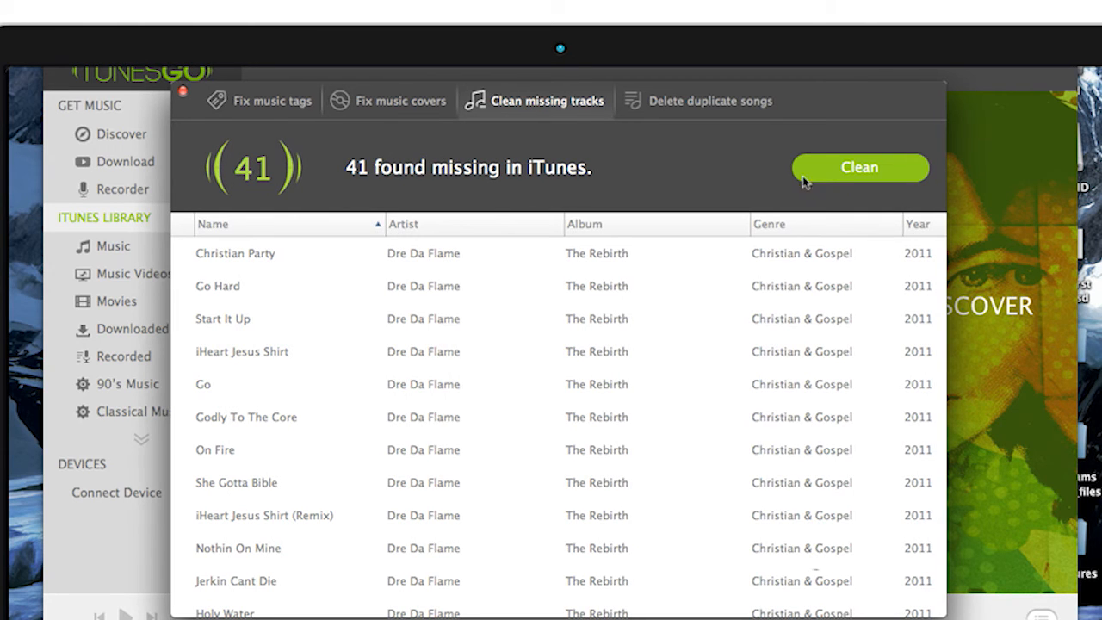
mouse_move(830, 182)
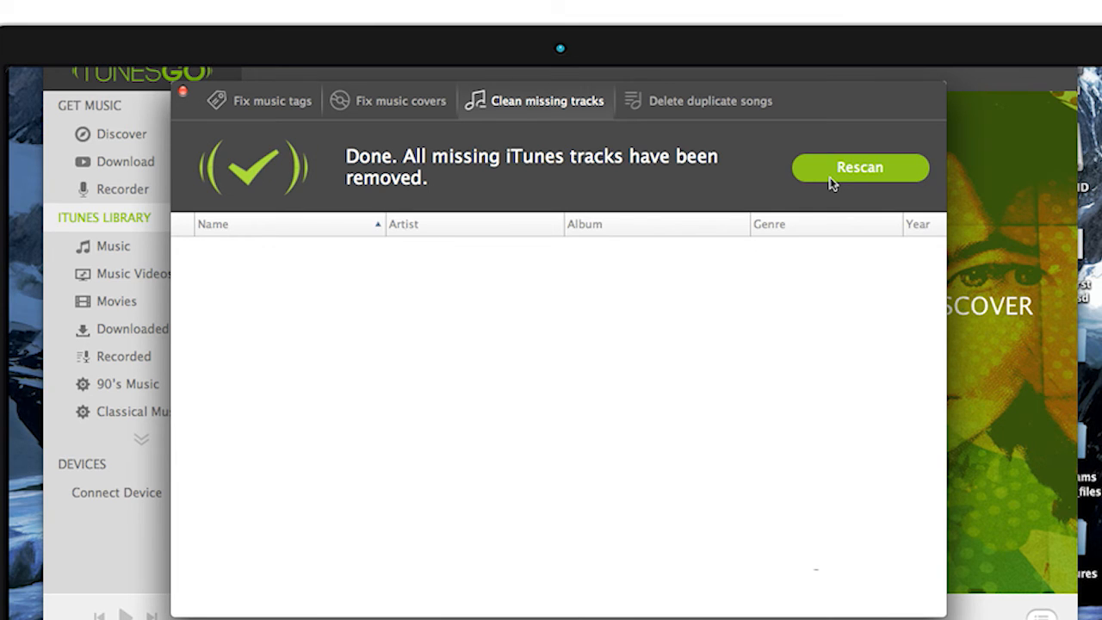
mouse_move(470, 186)
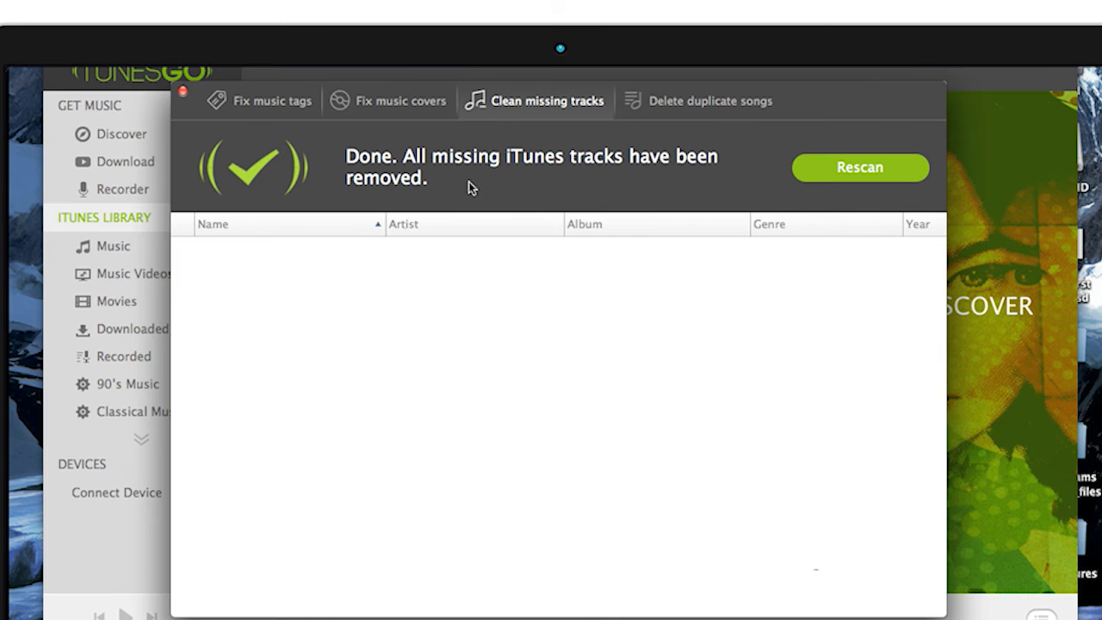
mouse_move(675, 105)
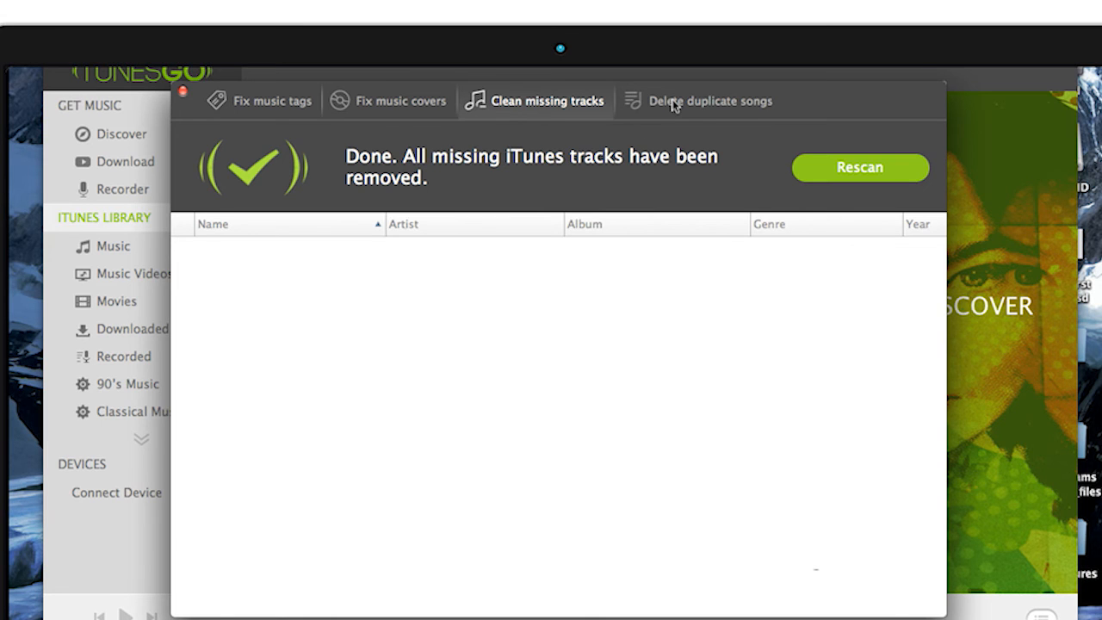
click(710, 100)
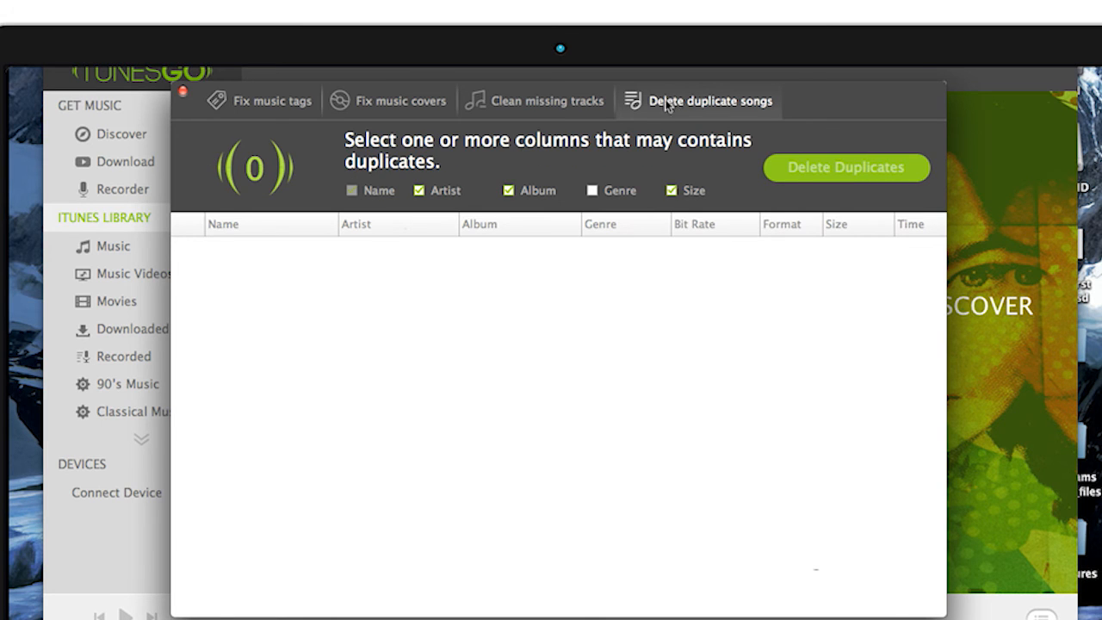
mouse_move(520, 148)
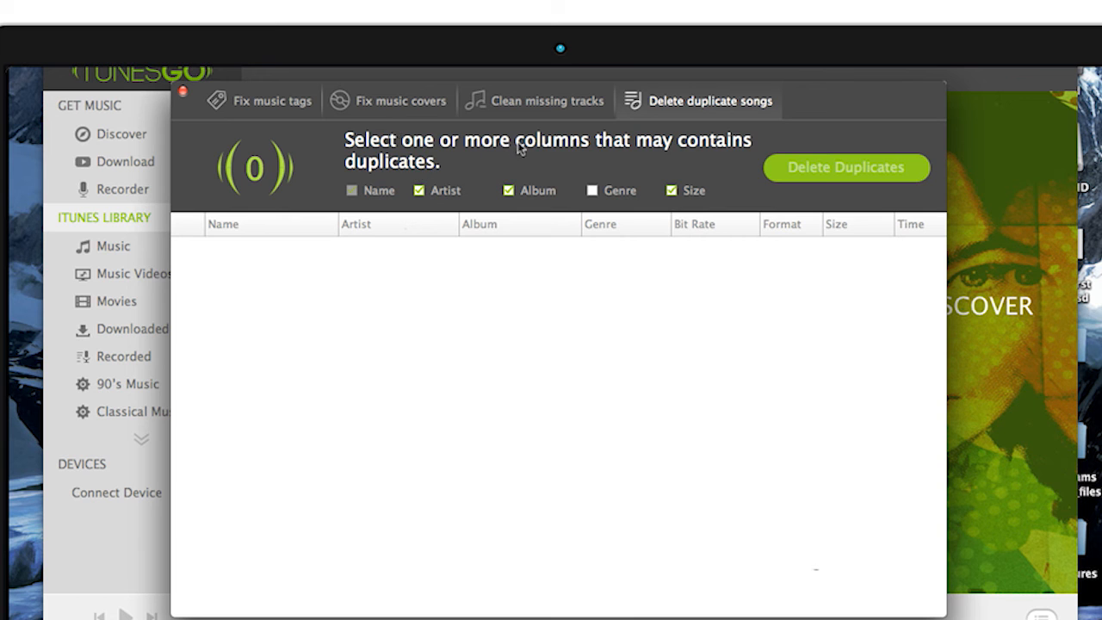
mouse_move(582, 148)
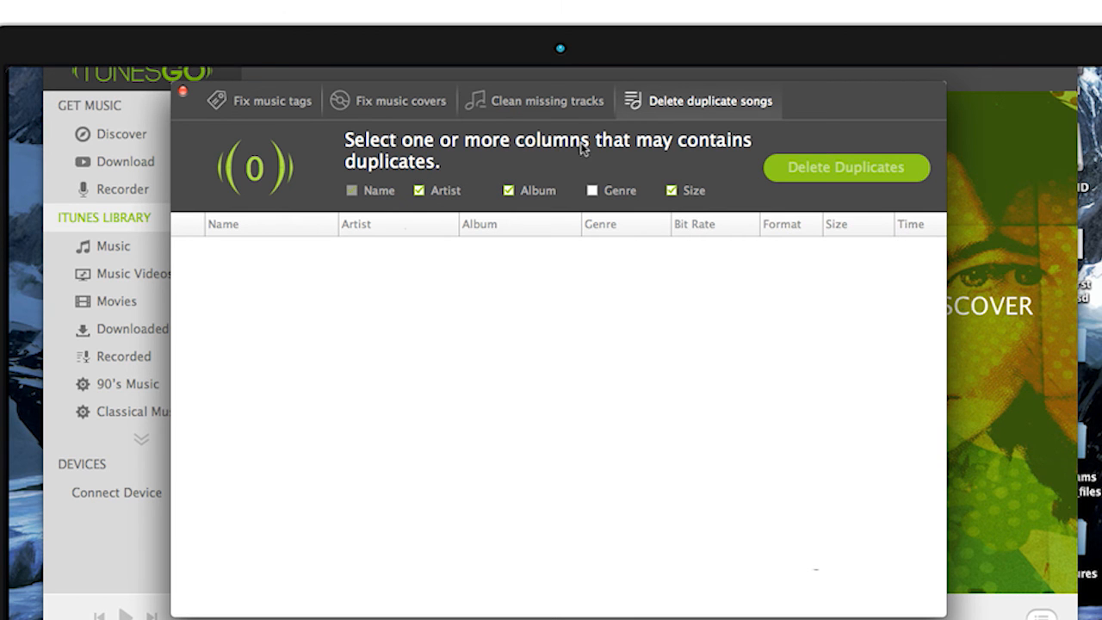